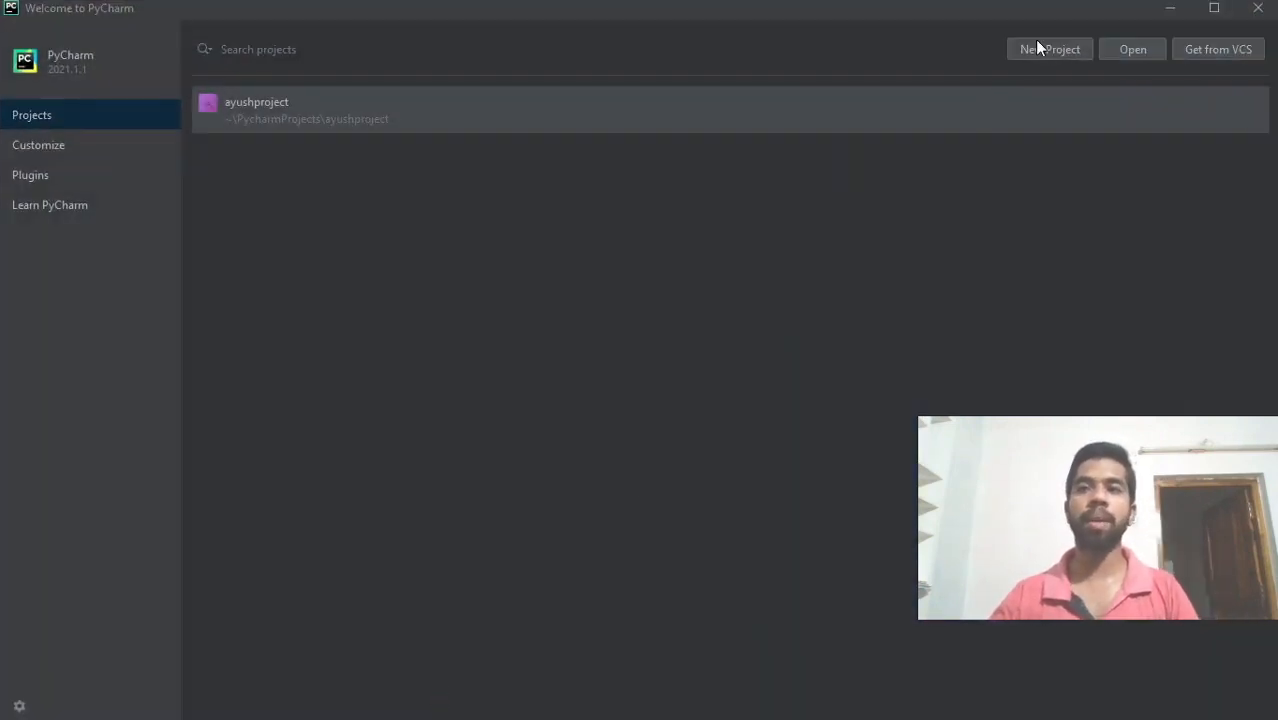
Create a new PyCharm project named whatapp with its own virtual environment.
{"action": "left_click", "coordinate": [1048, 48]}
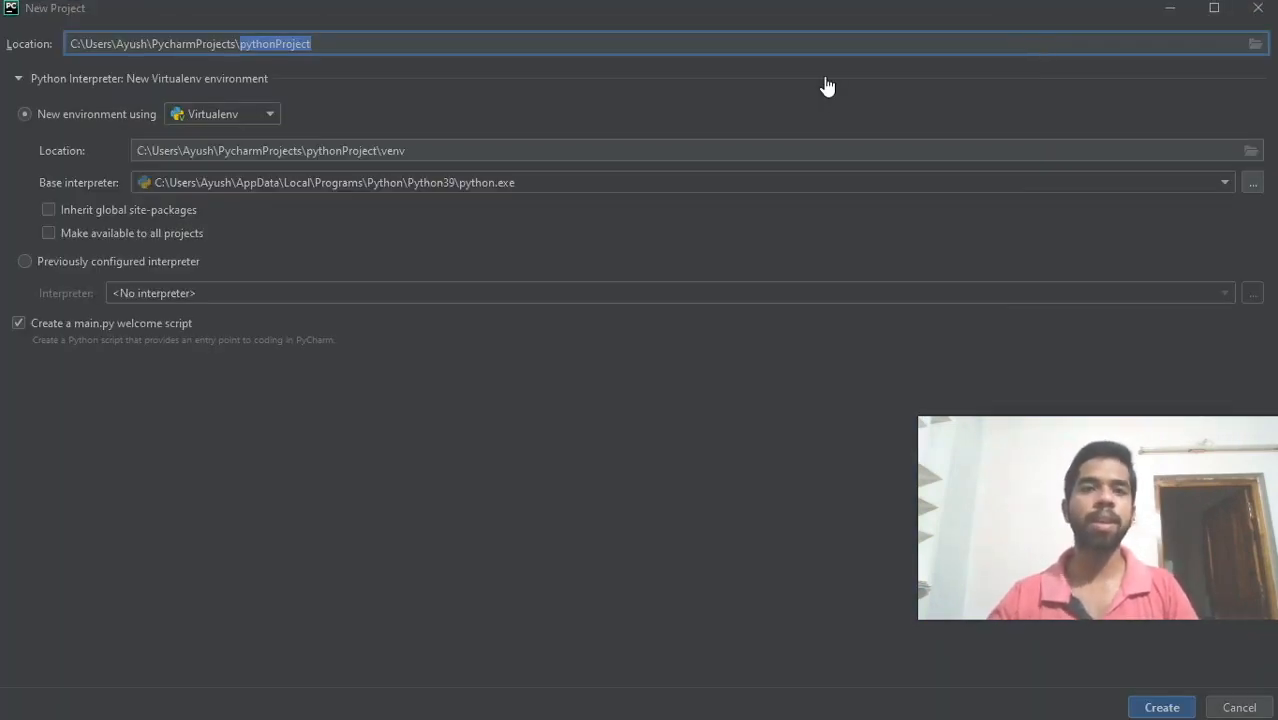
{"action": "type", "text": "whatapp"}
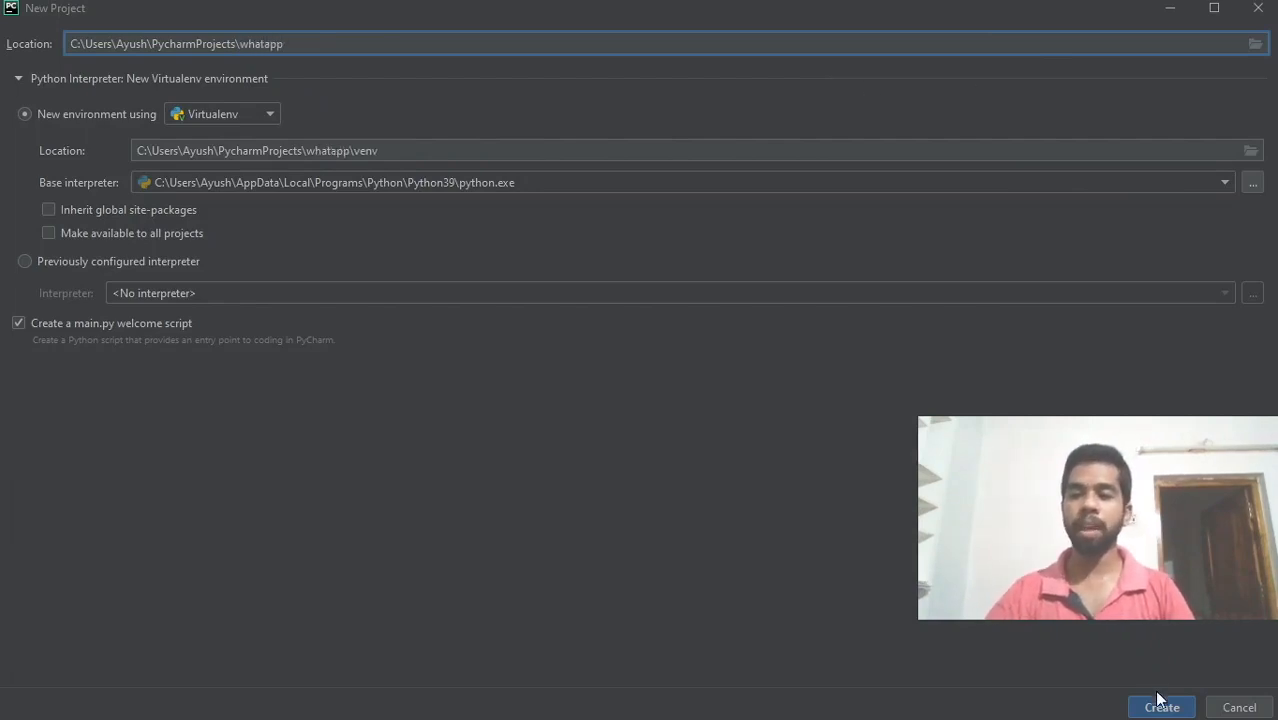
{"action": "left_click", "coordinate": [1160, 708]}
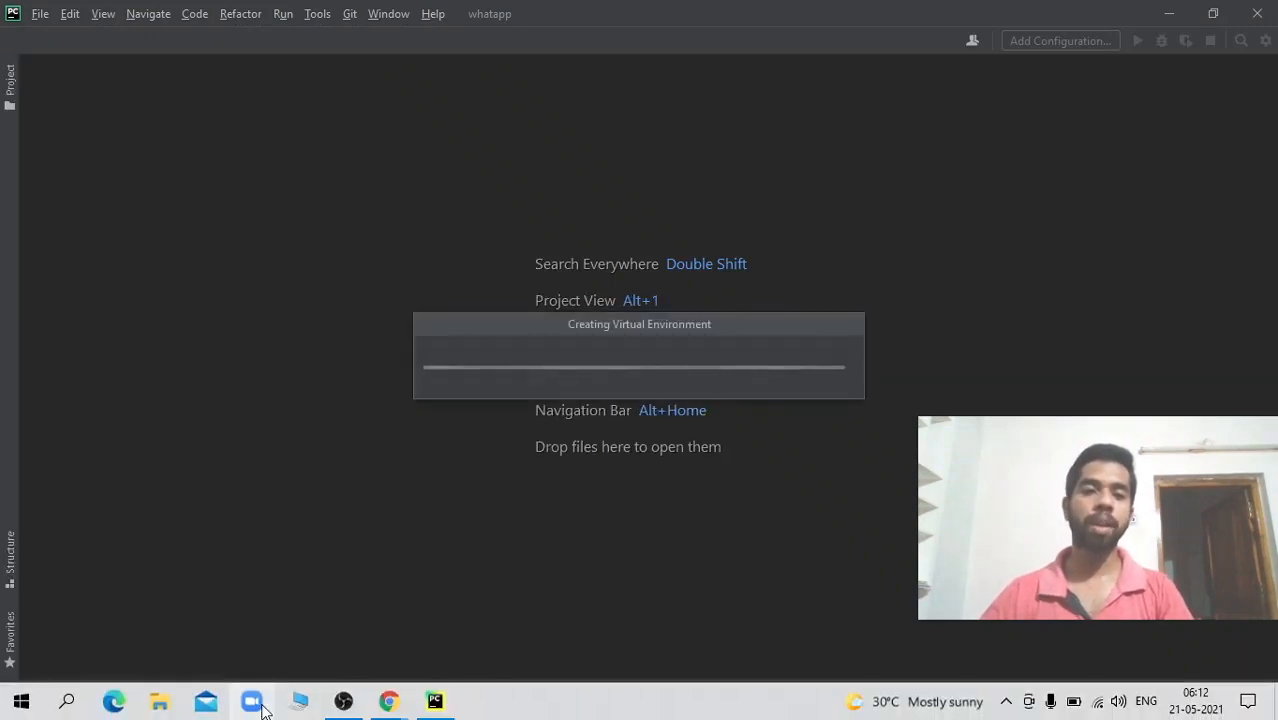
{"action": "mouse_move", "coordinate": [388, 700]}
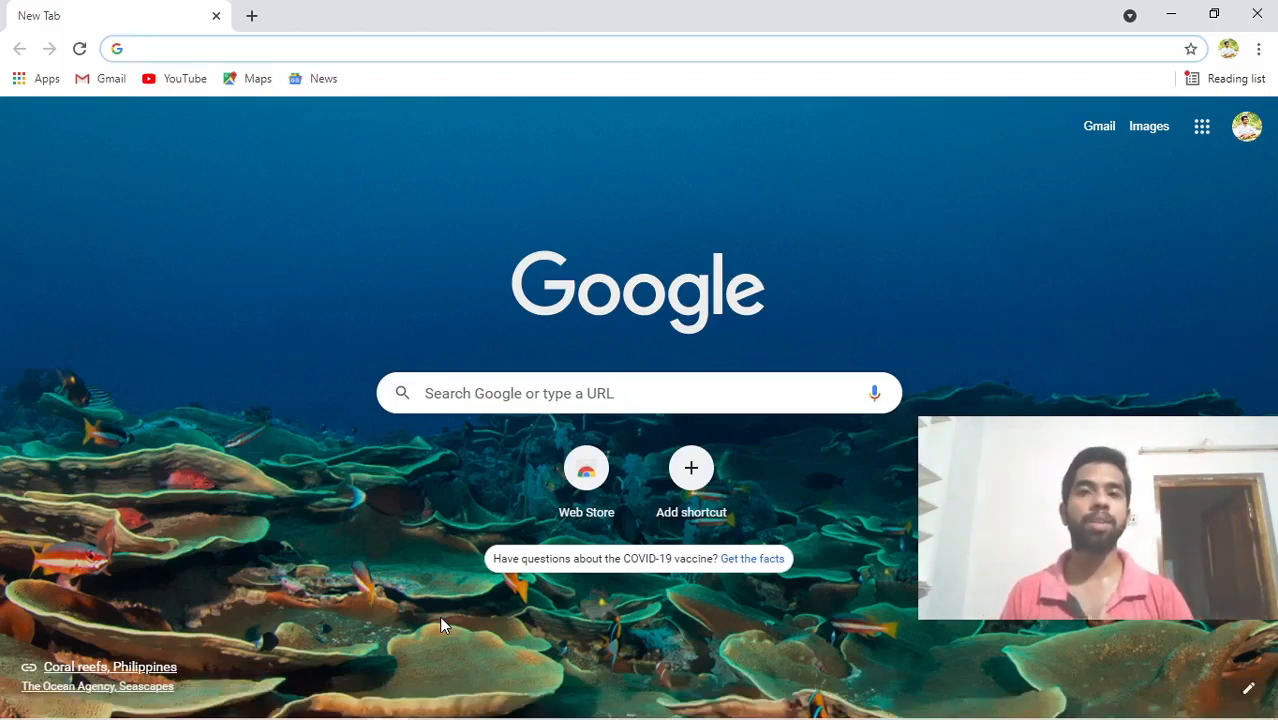
Search Google for 'python pywhatkit', reach its PyPI page and copy the pip install command.
{"action": "type", "text": "python pywhatkit"}
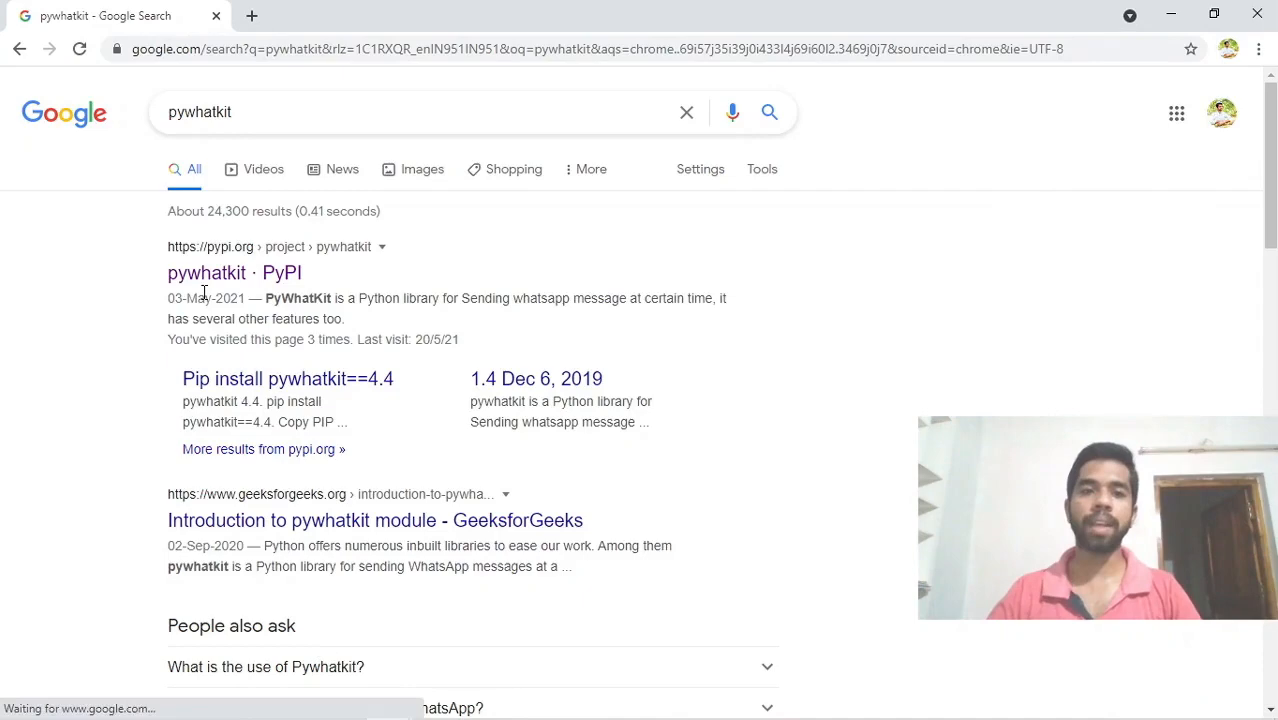
{"action": "left_click", "coordinate": [206, 272]}
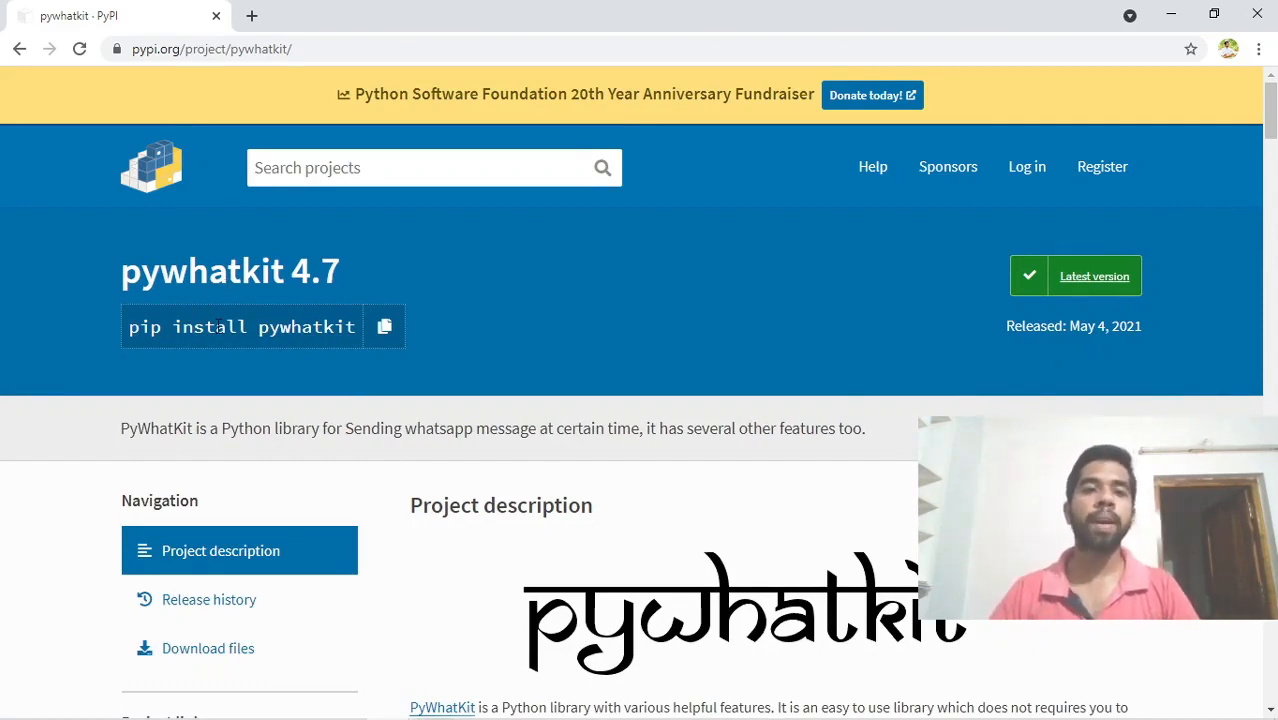
{"action": "mouse_move", "coordinate": [386, 328]}
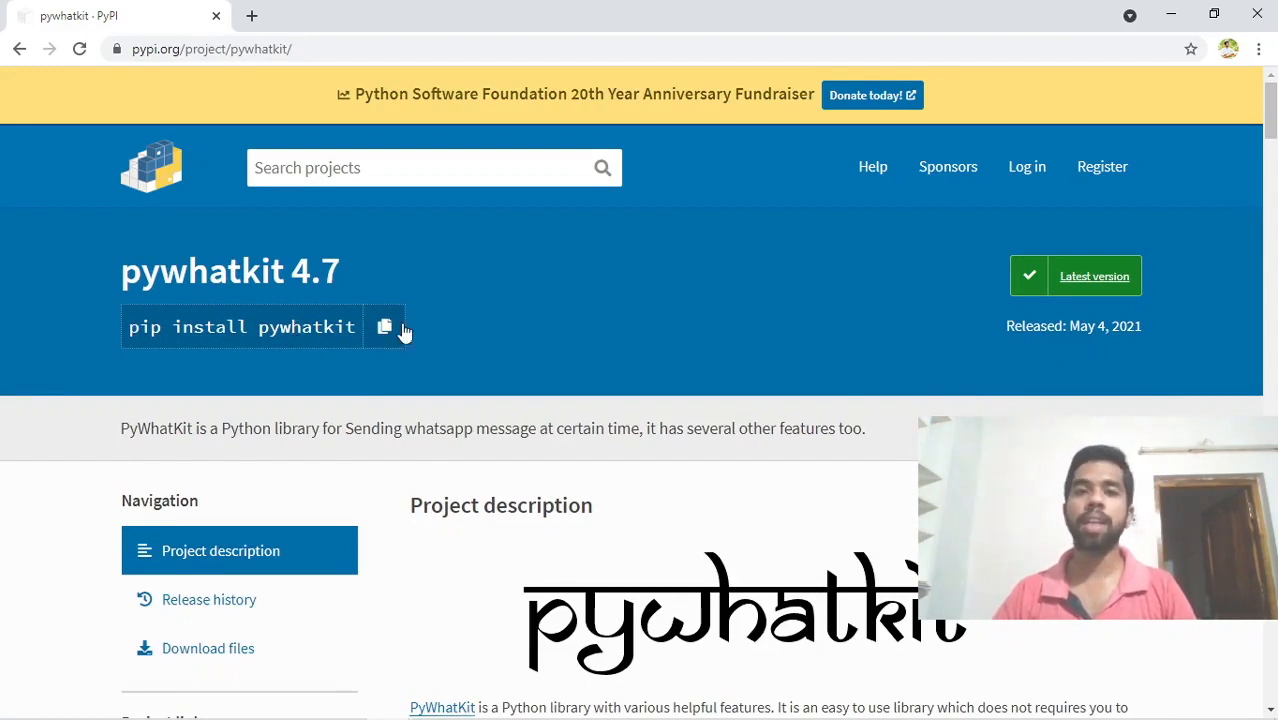
{"action": "left_click", "coordinate": [384, 328]}
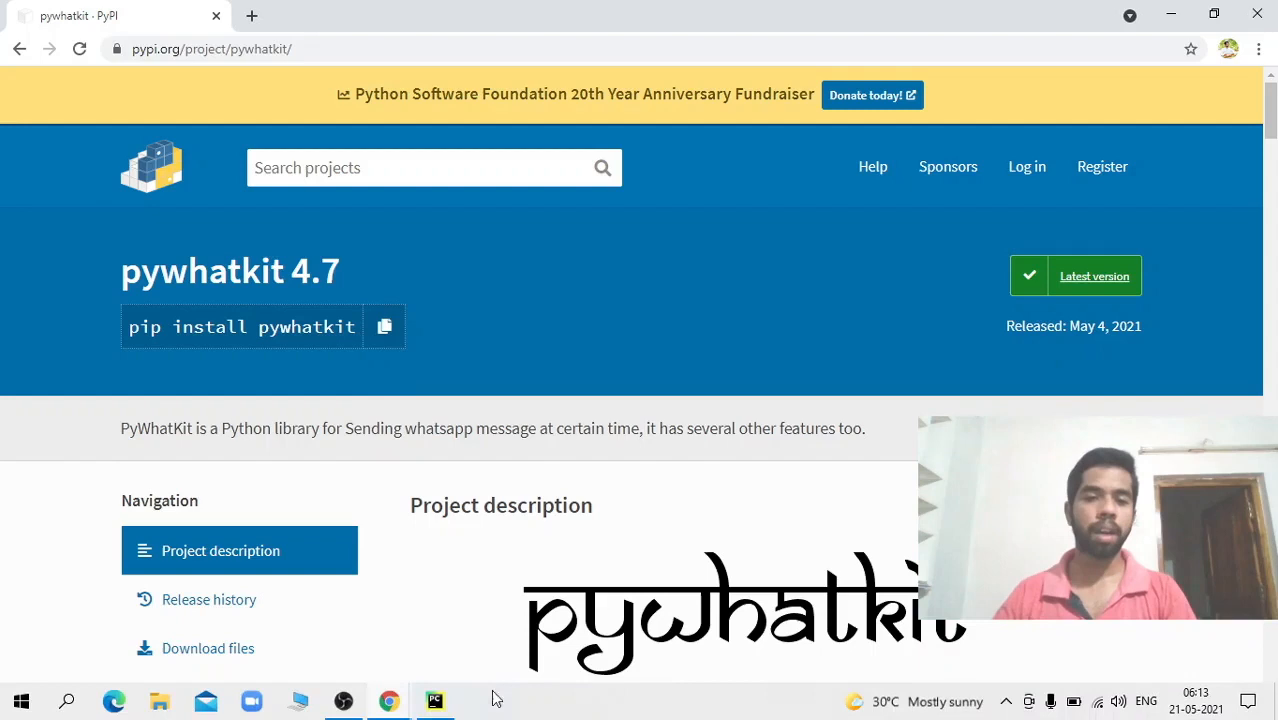
Run 'pip install pywhatkit' in the whatapp project's terminal and review the installed dependencies.
{"action": "left_click", "coordinate": [434, 700]}
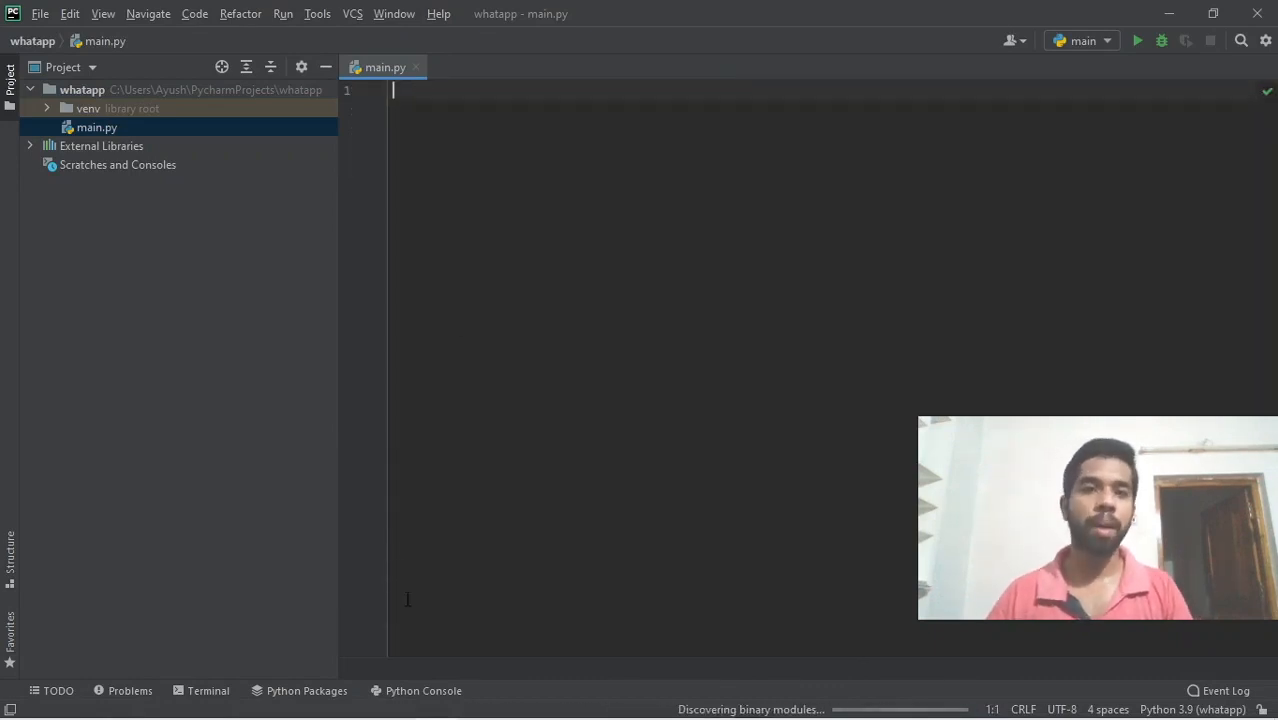
{"action": "mouse_move", "coordinate": [208, 690]}
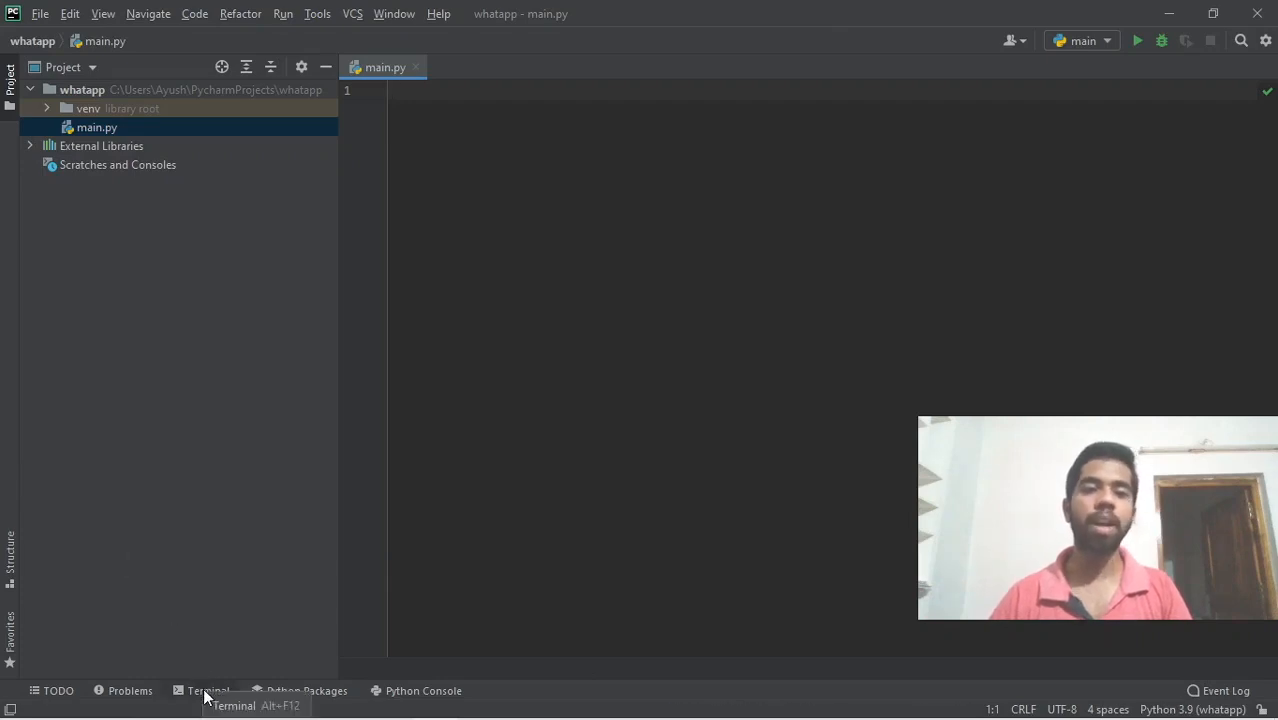
{"action": "left_click", "coordinate": [208, 690]}
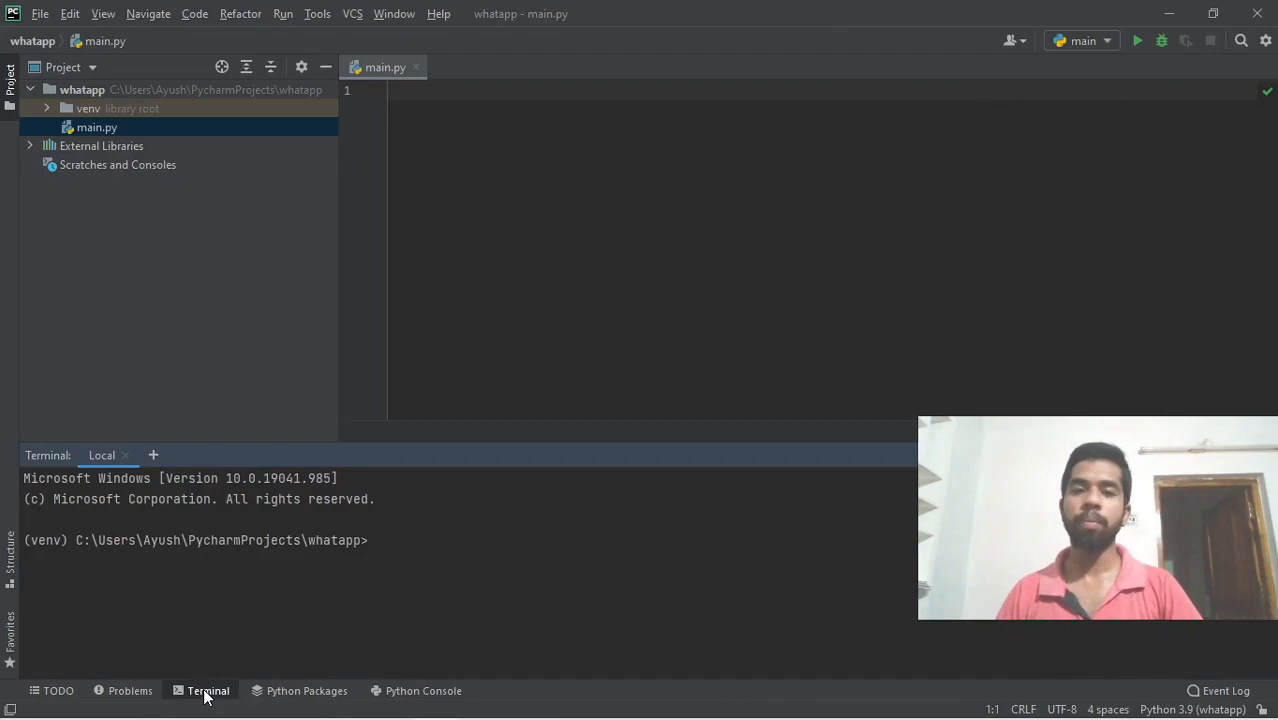
{"action": "type", "text": "pip install pywhatkit"}
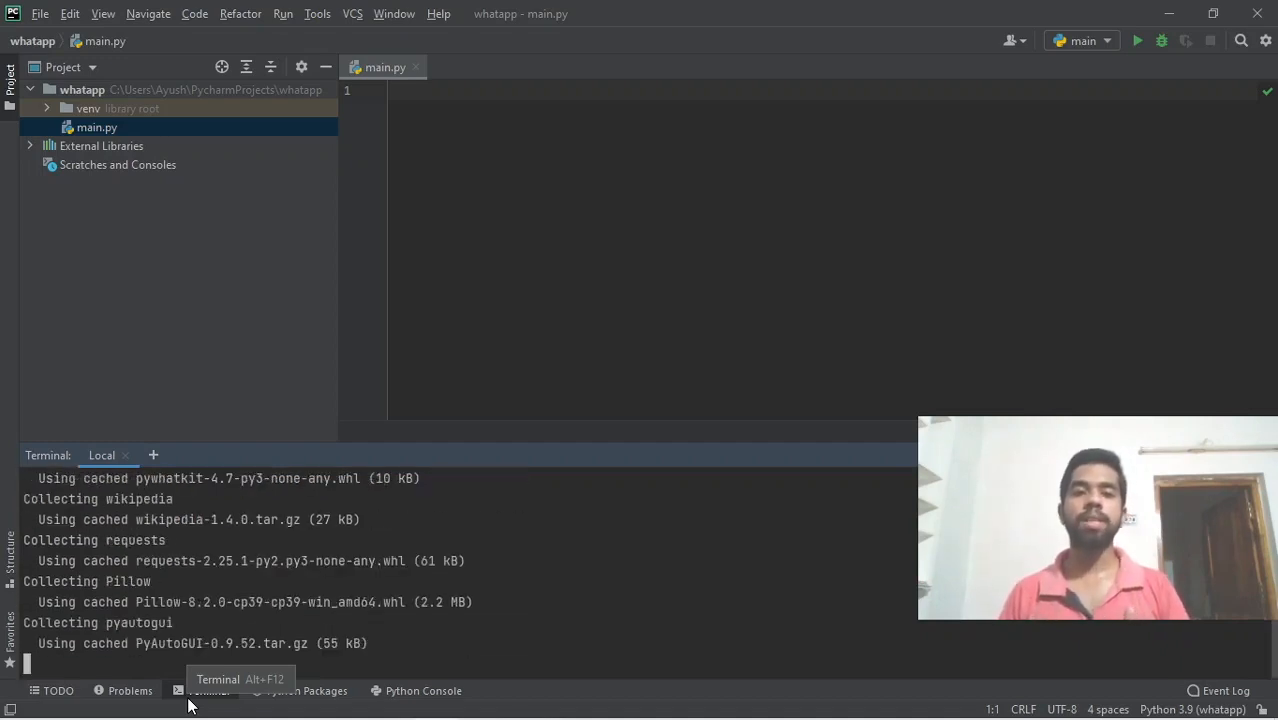
{"action": "scroll", "scroll_direction": "down", "scroll_amount": 3}
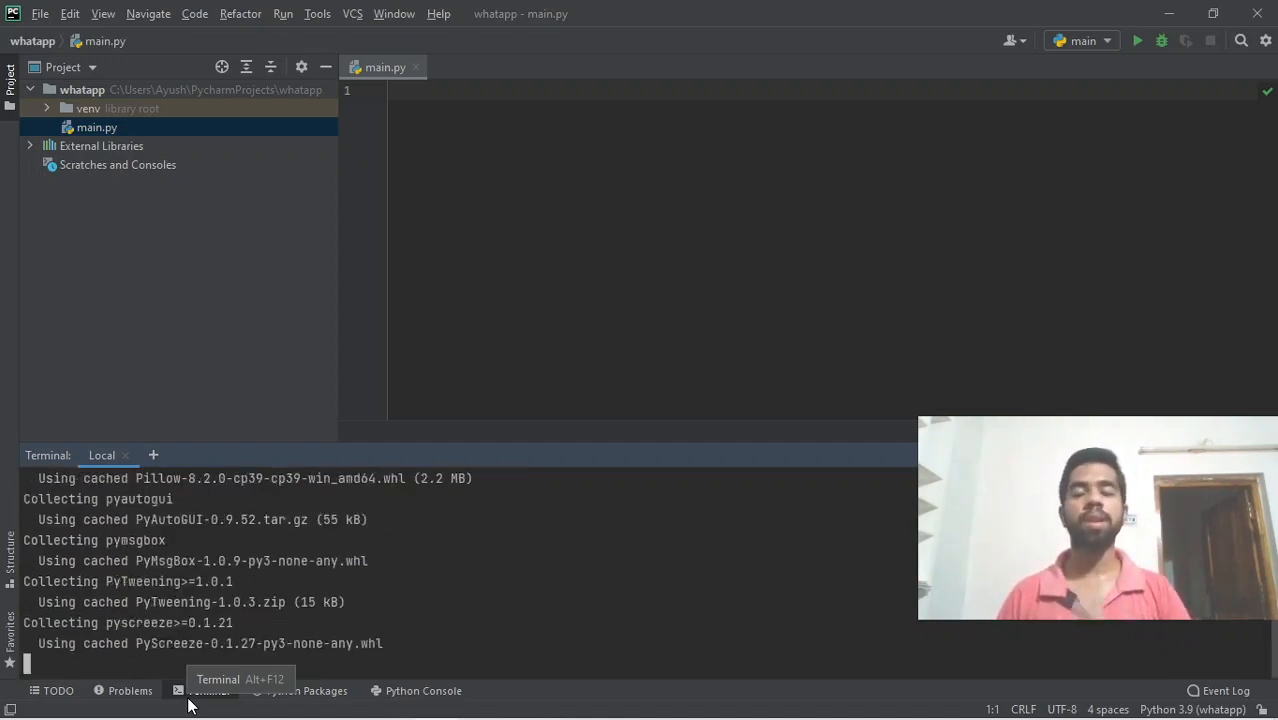
{"action": "scroll", "scroll_direction": "down", "scroll_amount": 3}
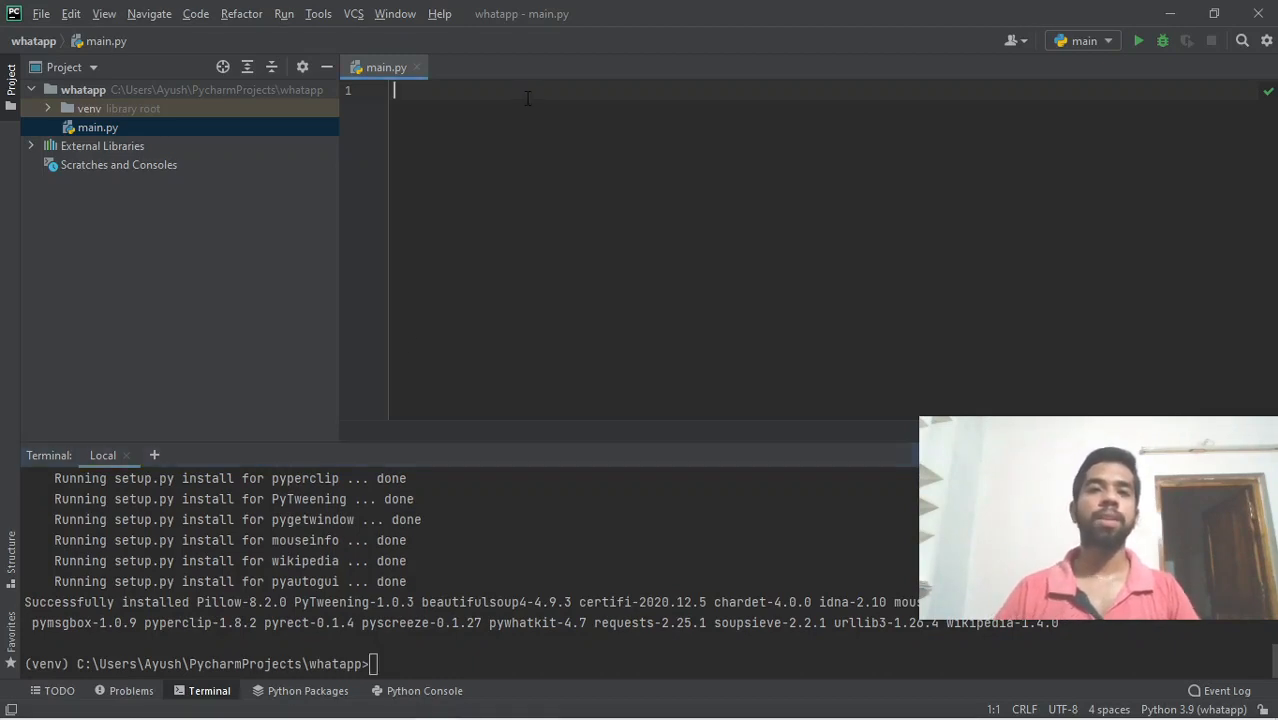
Write main.py importing pywhatkit and calling sendwhatmsg with a +9 phone number and 'Hai Good morning'.
{"action": "type", "text": "import pywhatkit"}
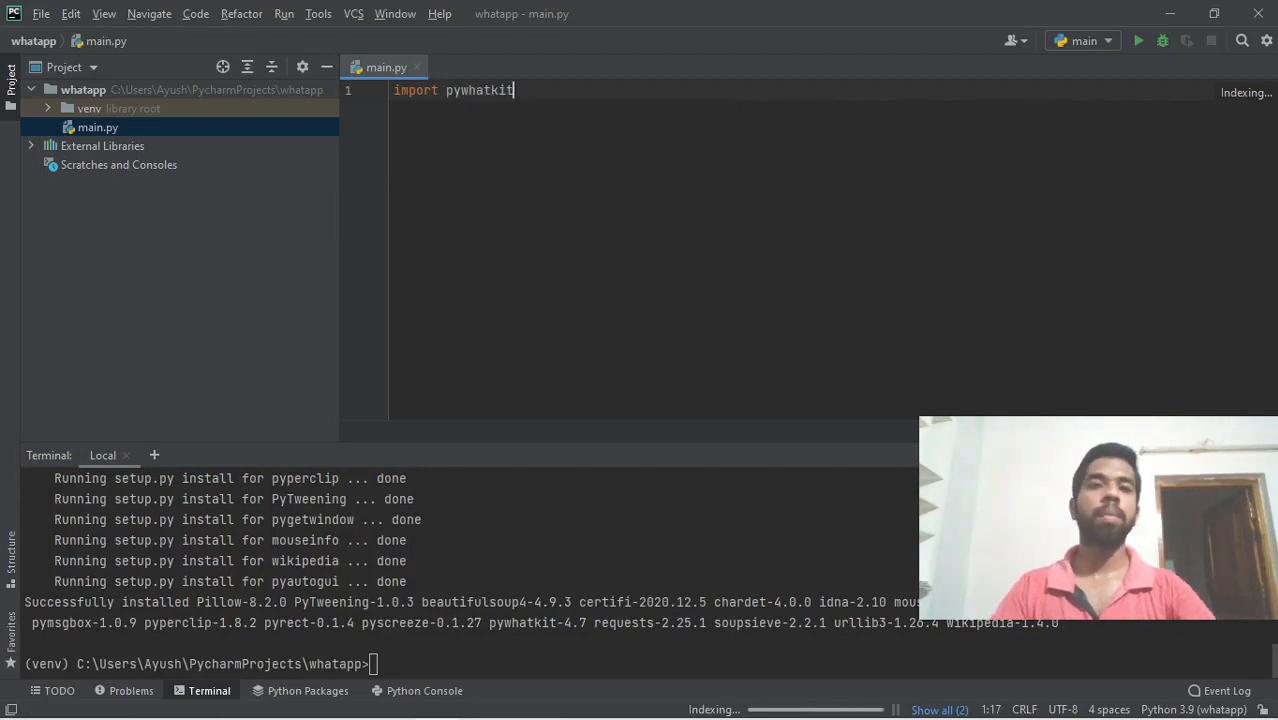
{"action": "key", "text": "enter"}
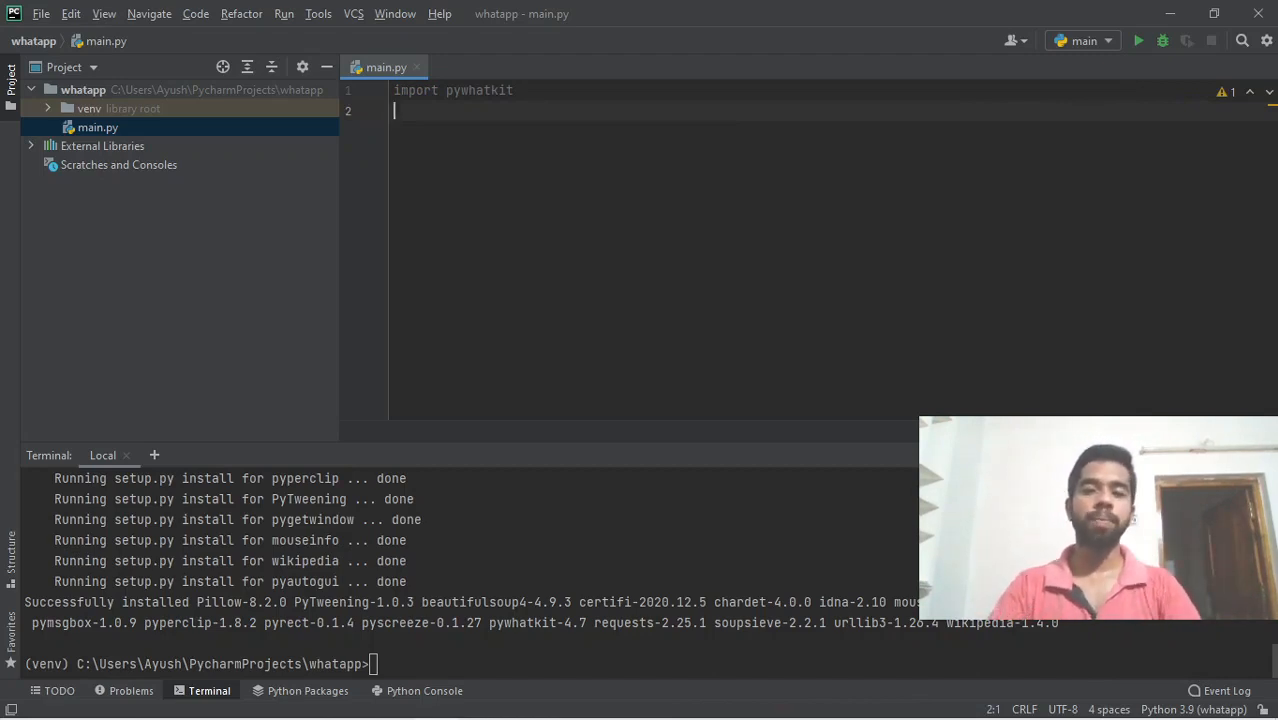
{"action": "type", "text": "pywhatki"}
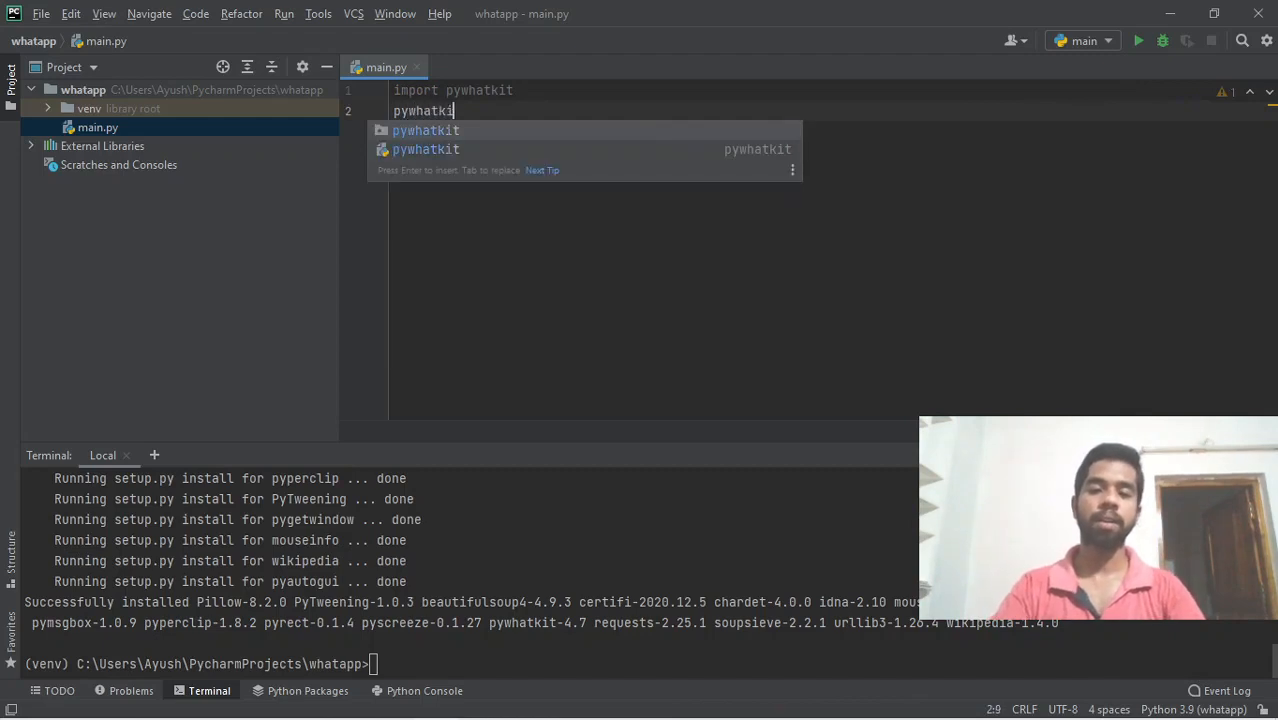
{"action": "type", "text": ".sendwhatmsg('"}
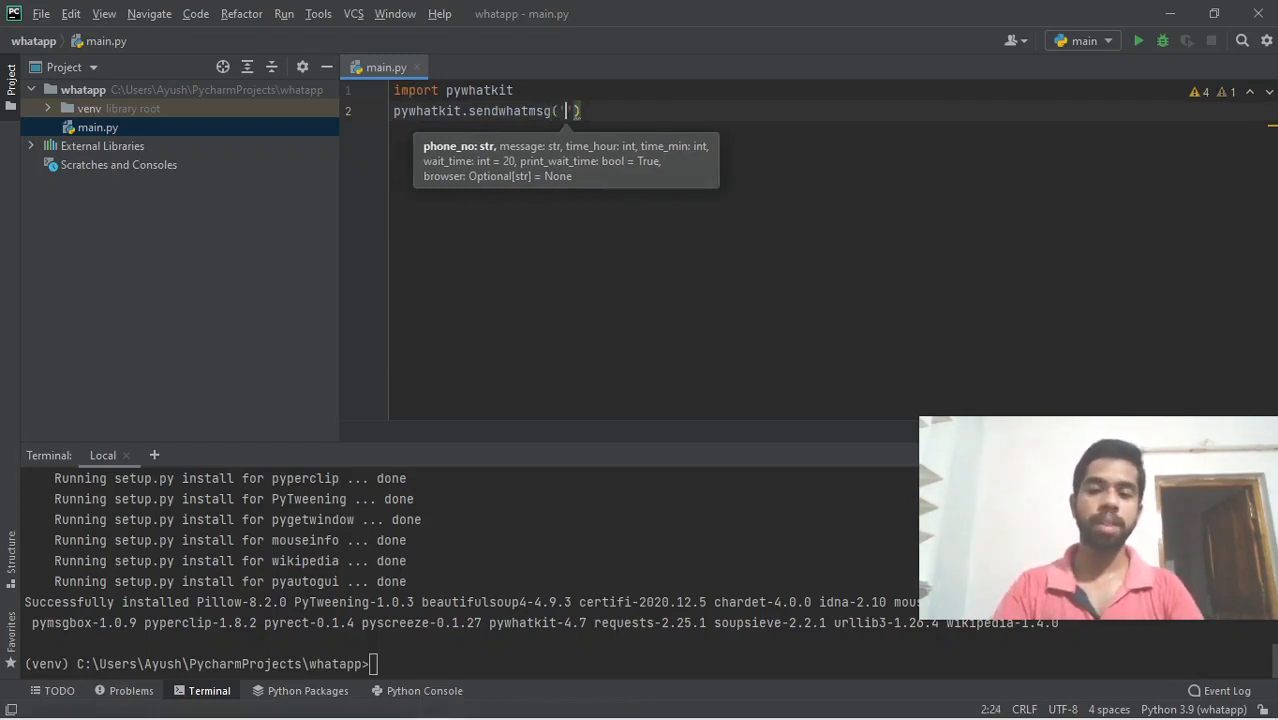
{"action": "type", "text": "'+9"}
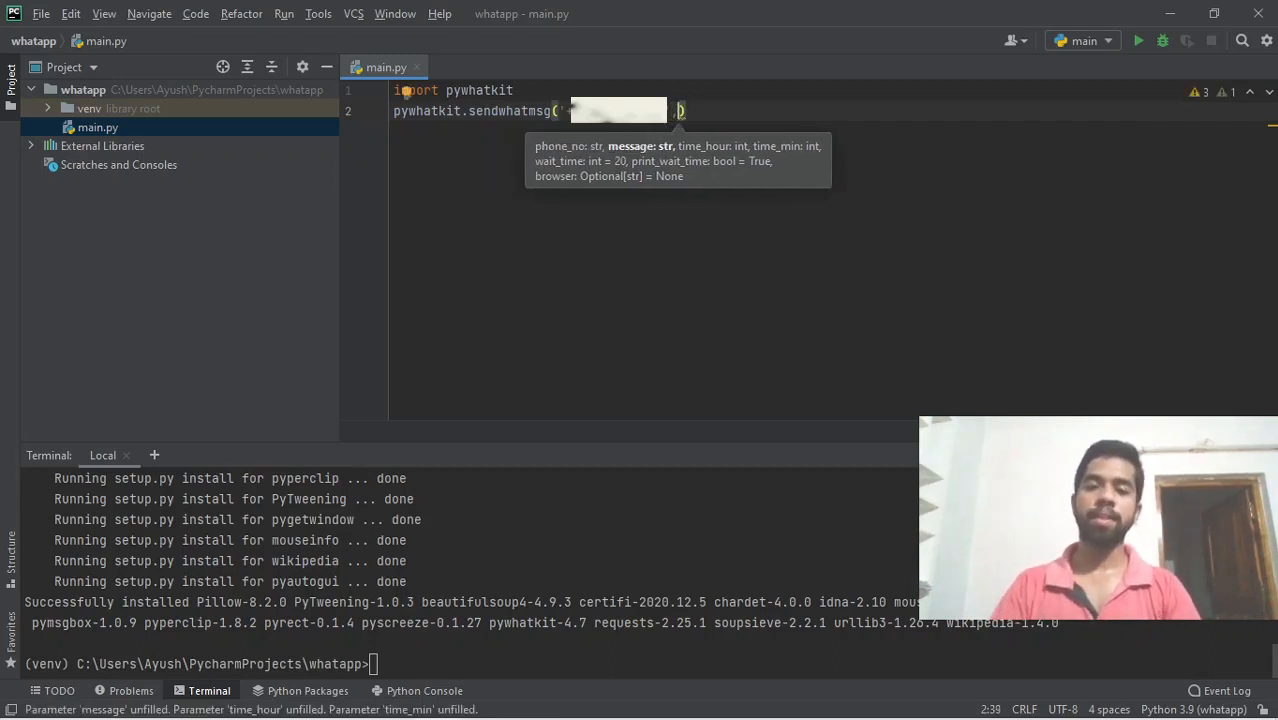
{"action": "type", "text": "'Hai '"}
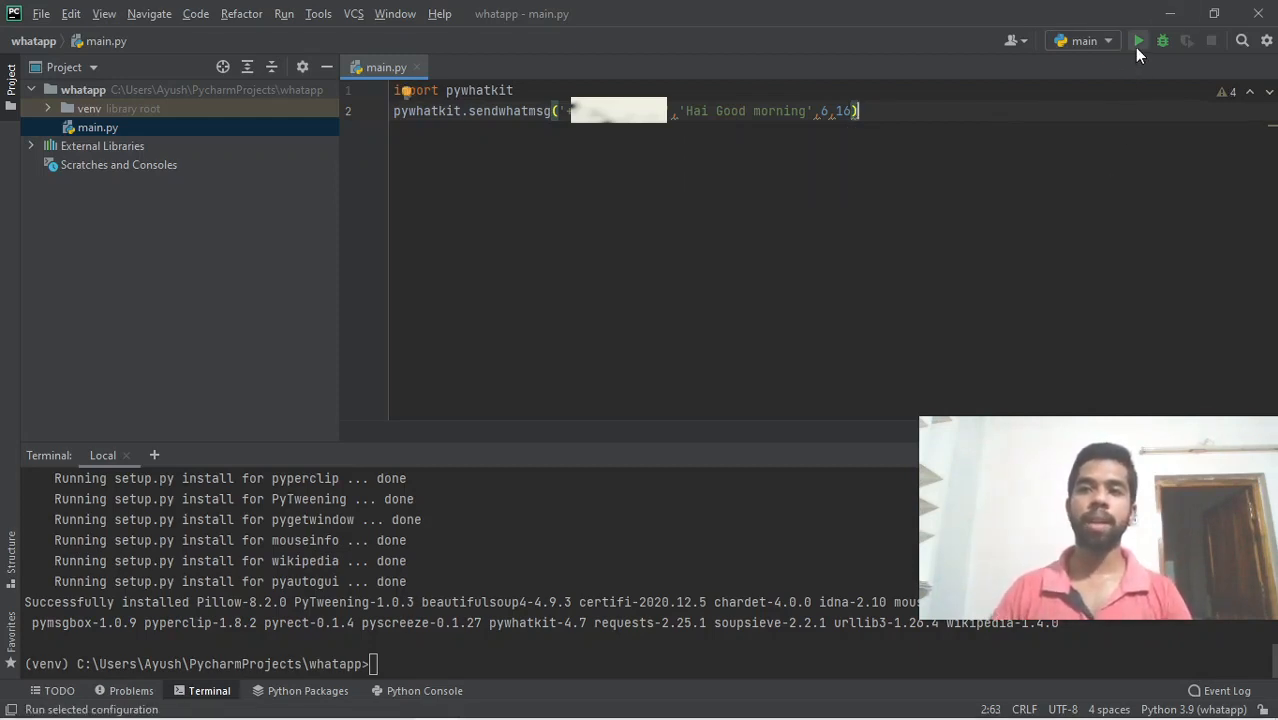
{"action": "mouse_move", "coordinate": [1138, 40]}
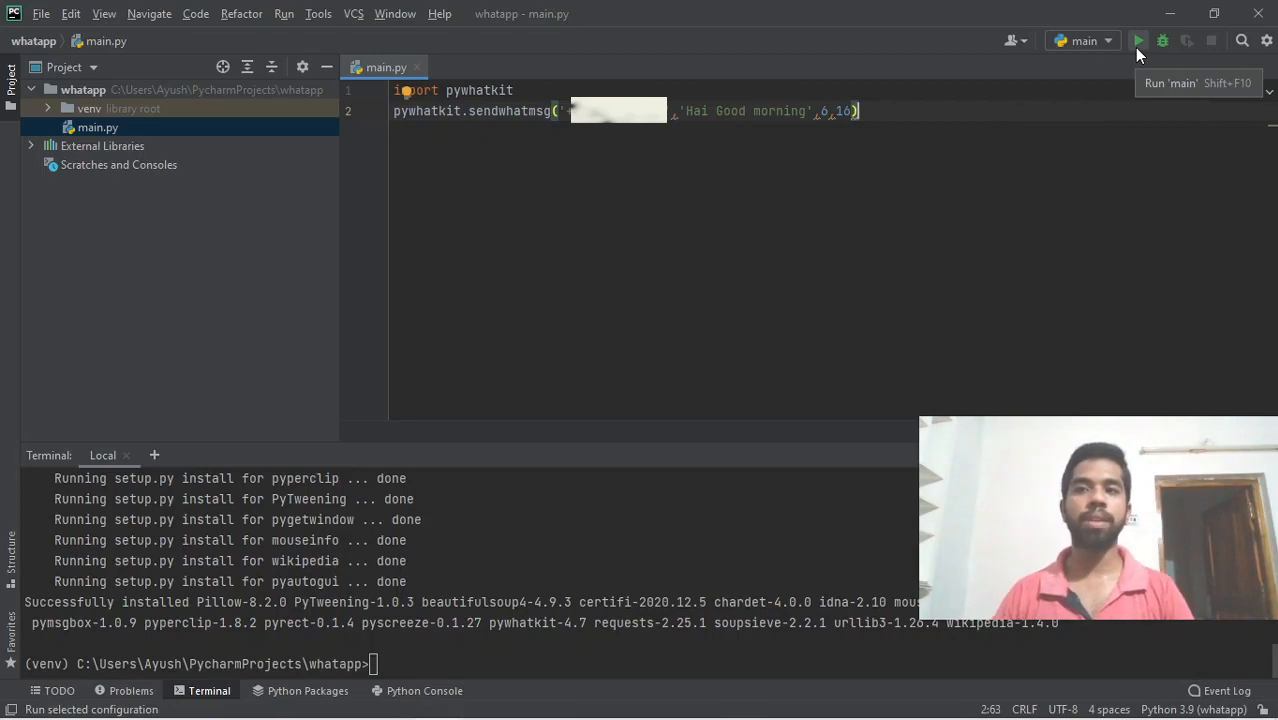
Run main.py so the scheduled 'Hai Good morning' WhatsApp message is sent.
{"action": "left_click", "coordinate": [1138, 40]}
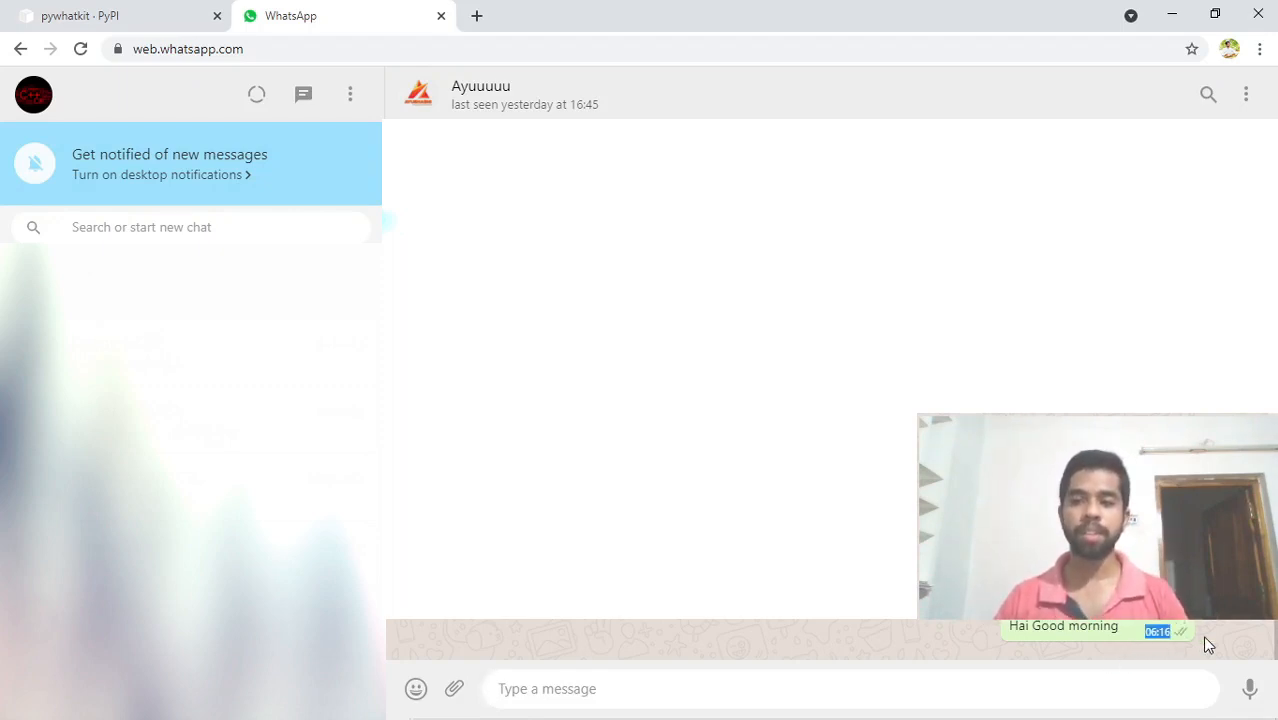
{"action": "mouse_move", "coordinate": [1210, 644]}
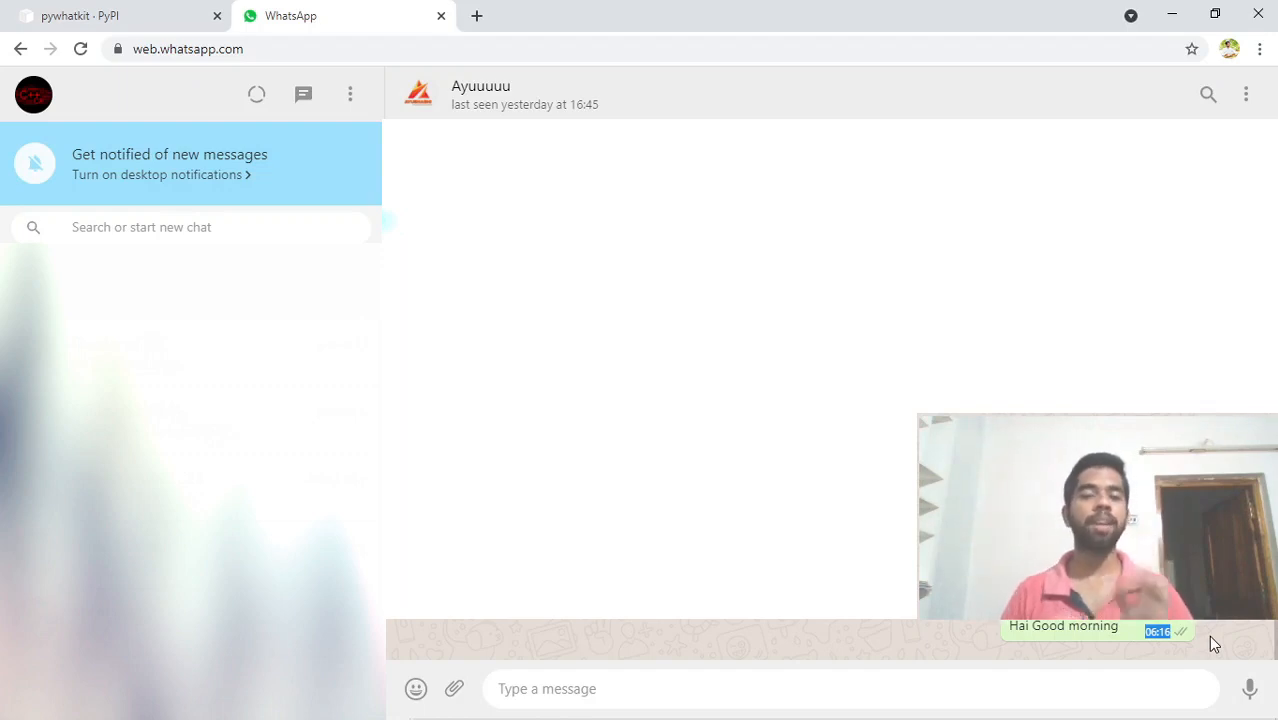